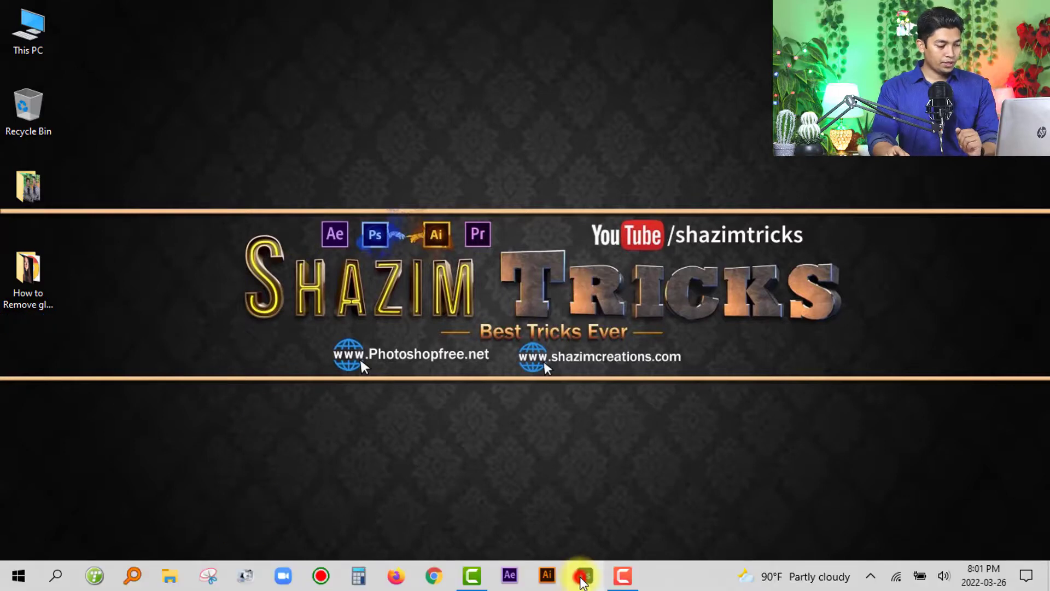
Launch Photoshop and open the portrait 'remove glass glare.jpg' via File > Open
click(584, 574)
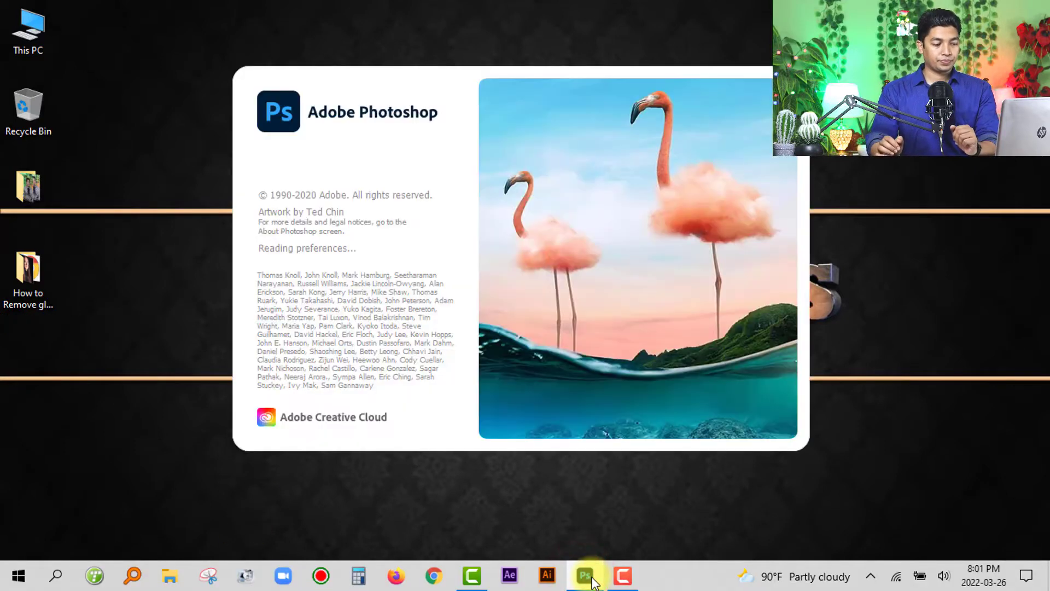
click(585, 574)
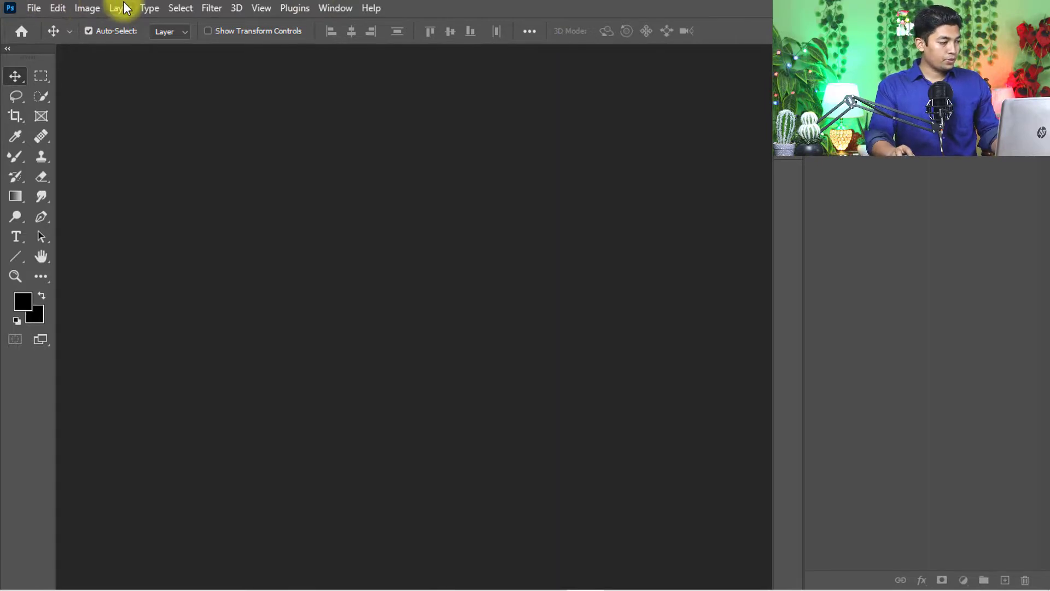
click(33, 7)
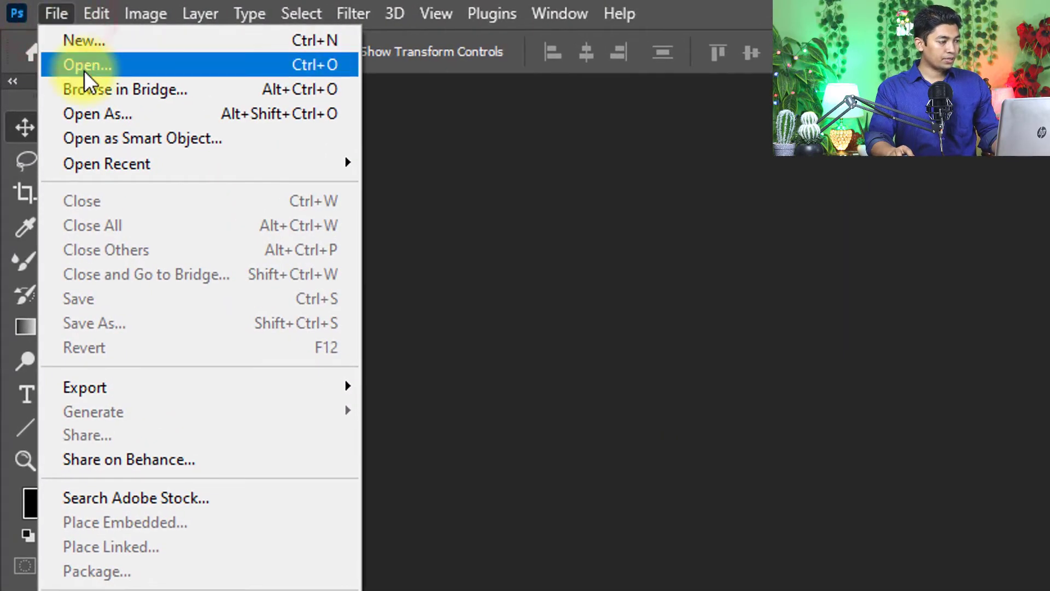
click(86, 65)
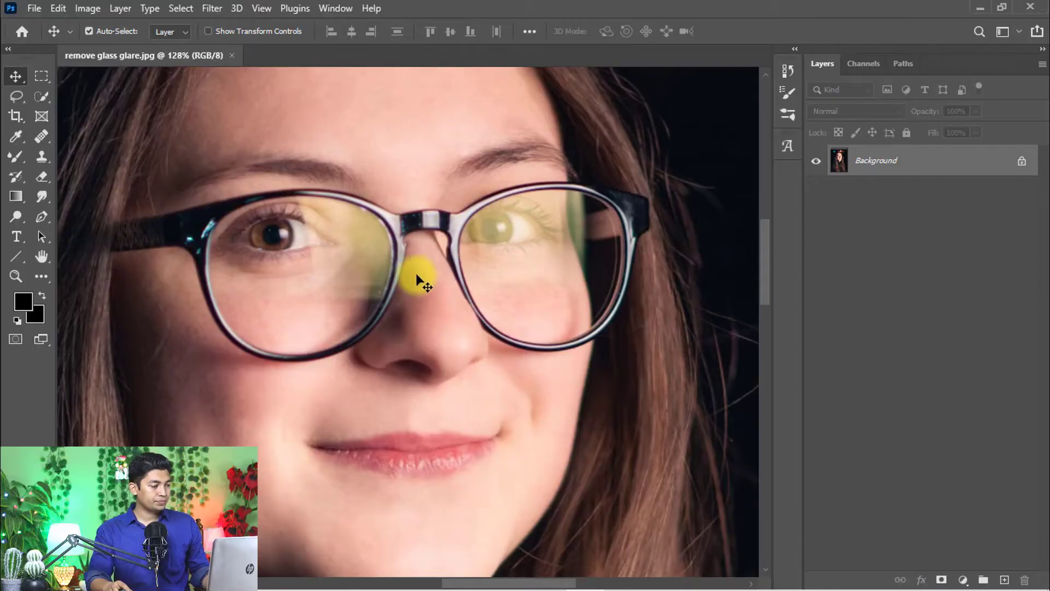
Add a darkening Curves layer, invert its mask to black, and paint it back over the left lens glare
click(905, 580)
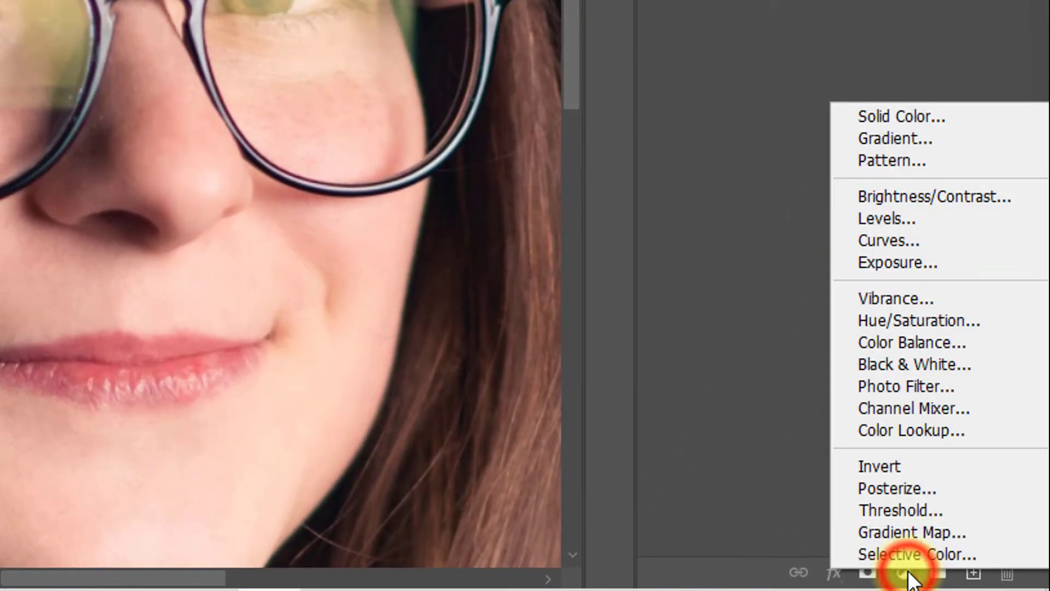
mouse_move(942, 297)
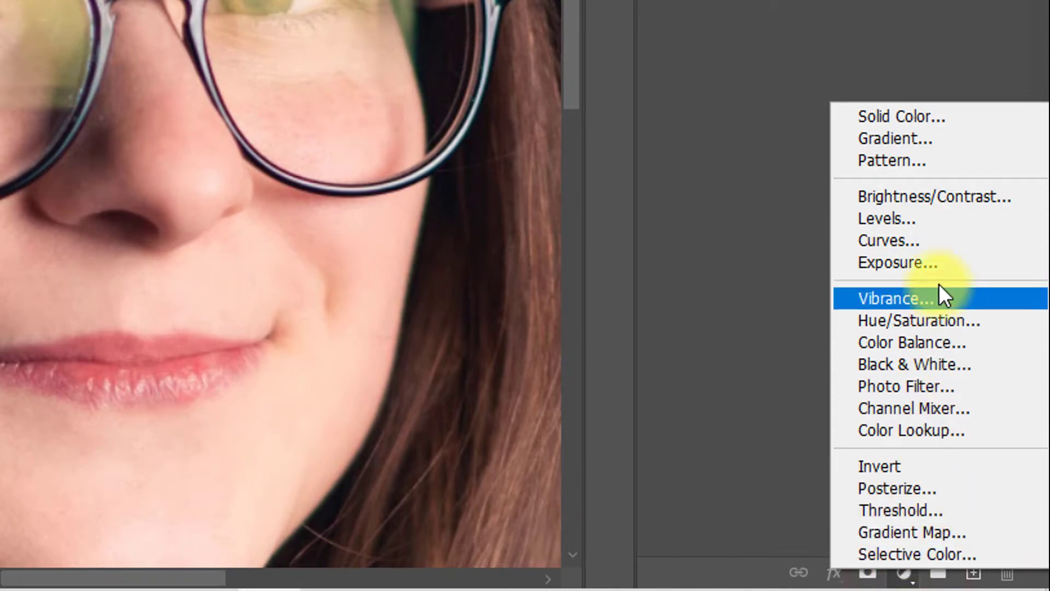
mouse_move(904, 241)
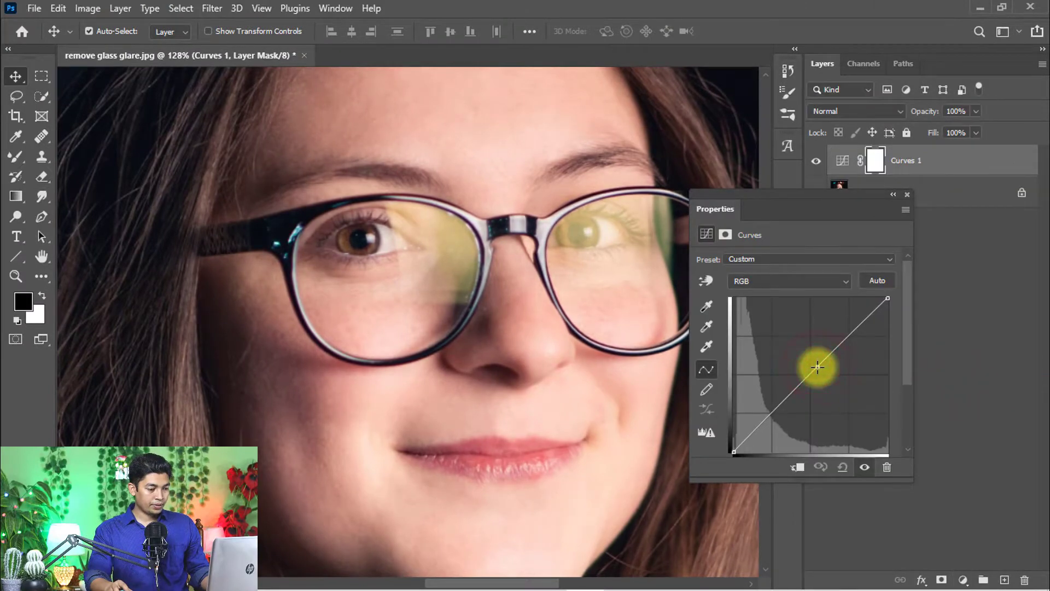
drag(817, 367, 822, 373)
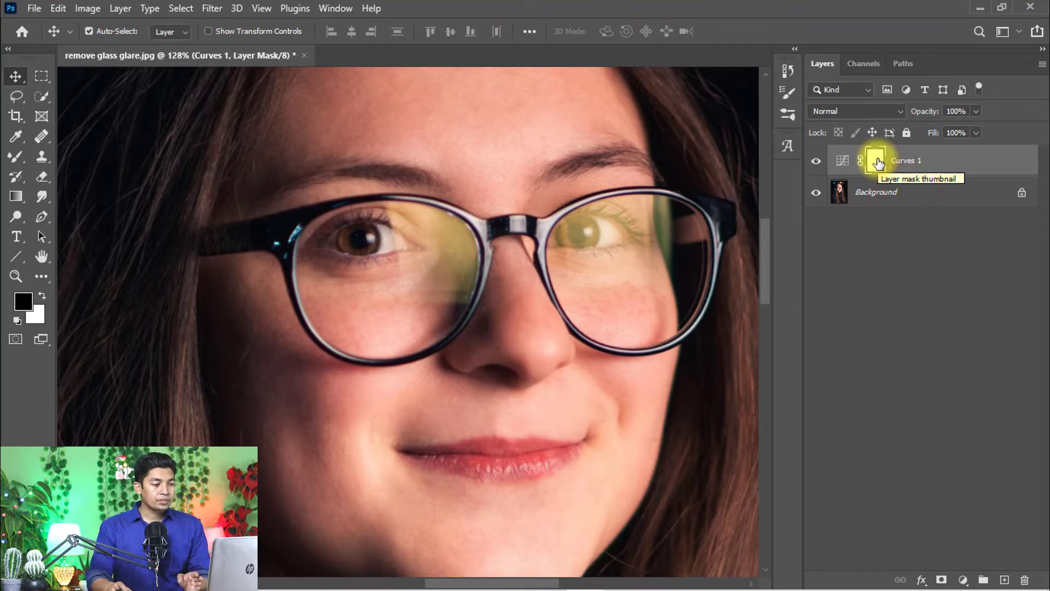
key(ctrl+i)
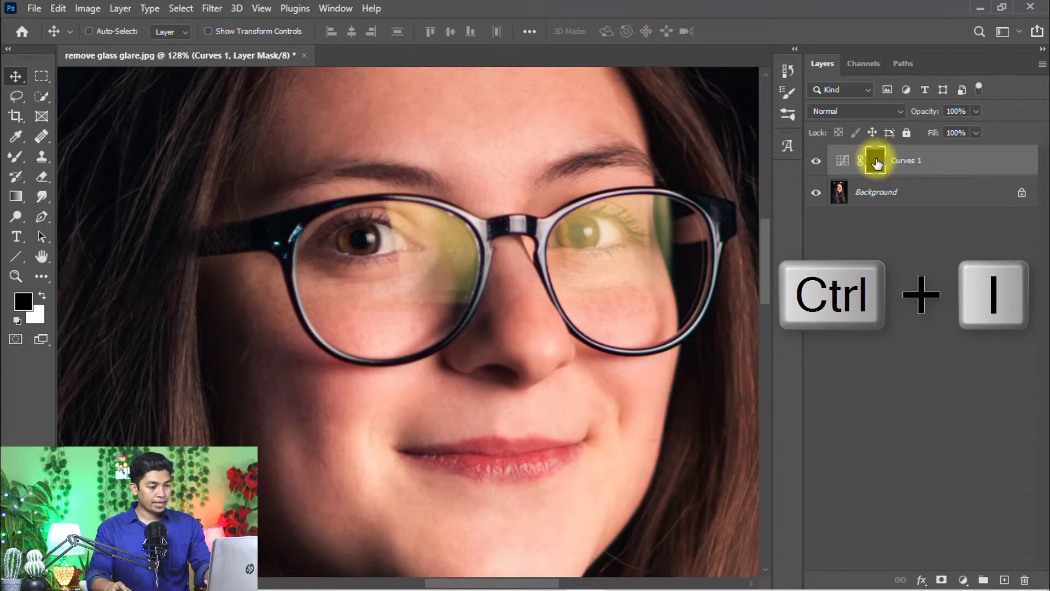
key(ctrl+i)
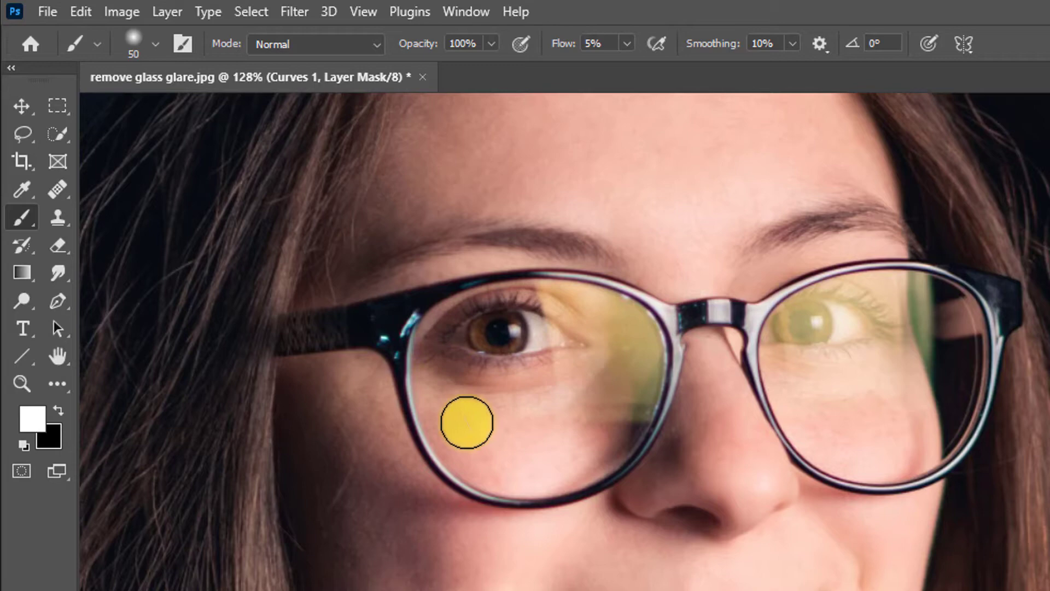
drag(467, 424, 628, 355)
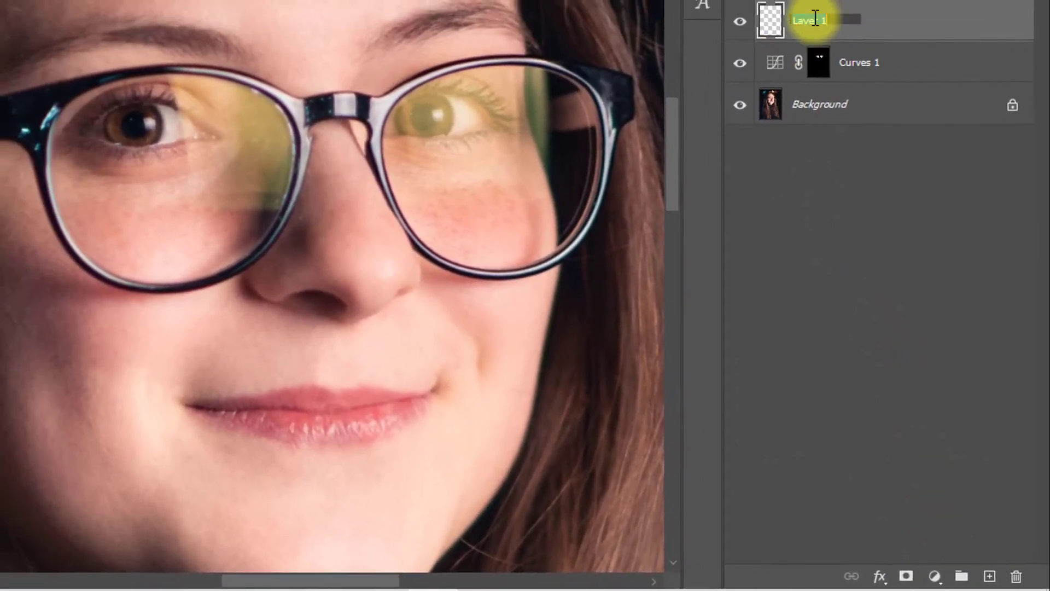
Rename the new layer to 'color'
text(col)
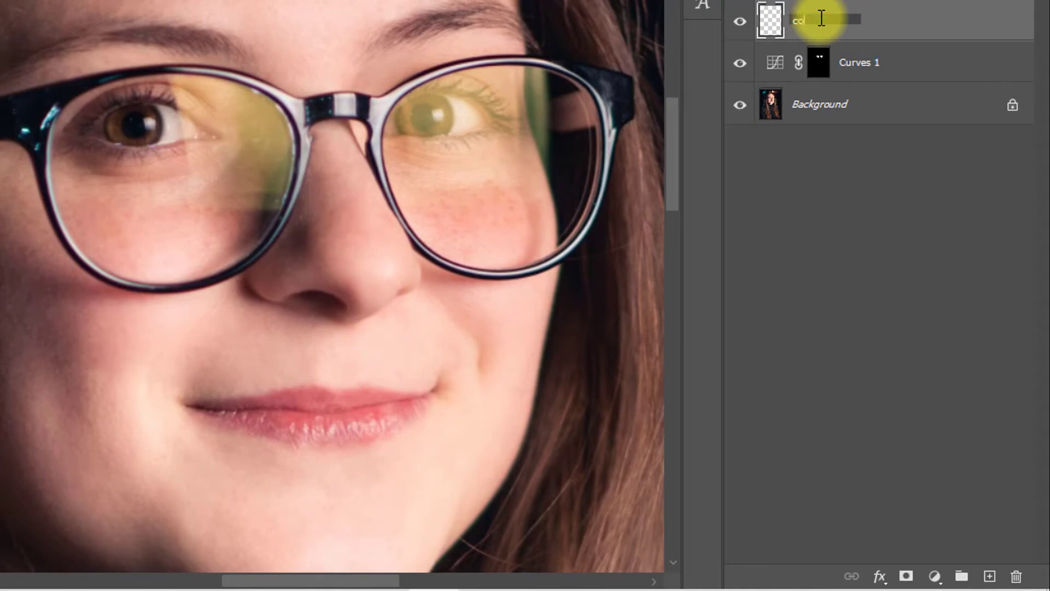
text(color)
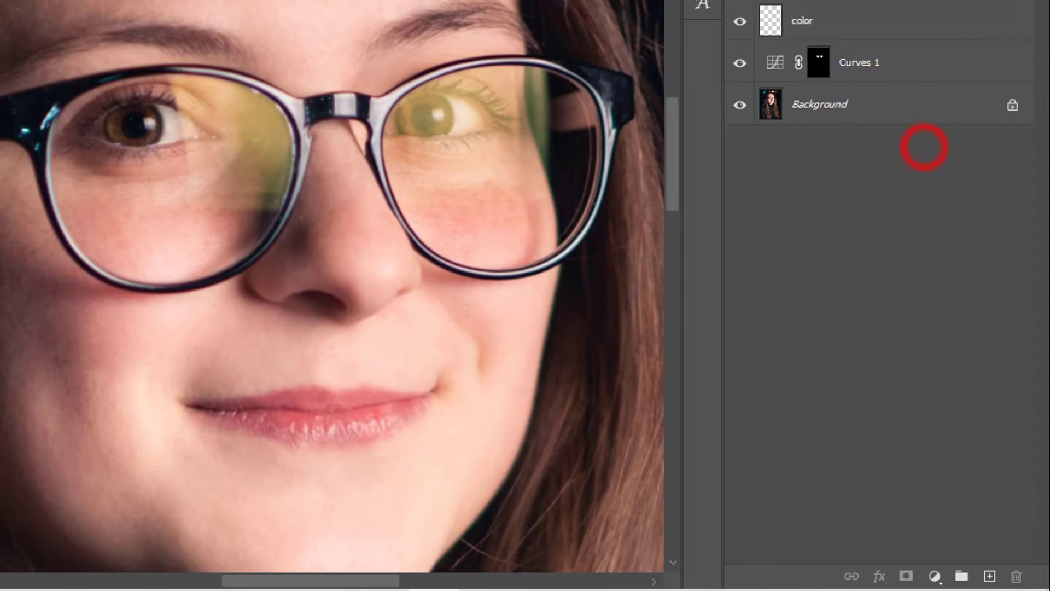
click(824, 69)
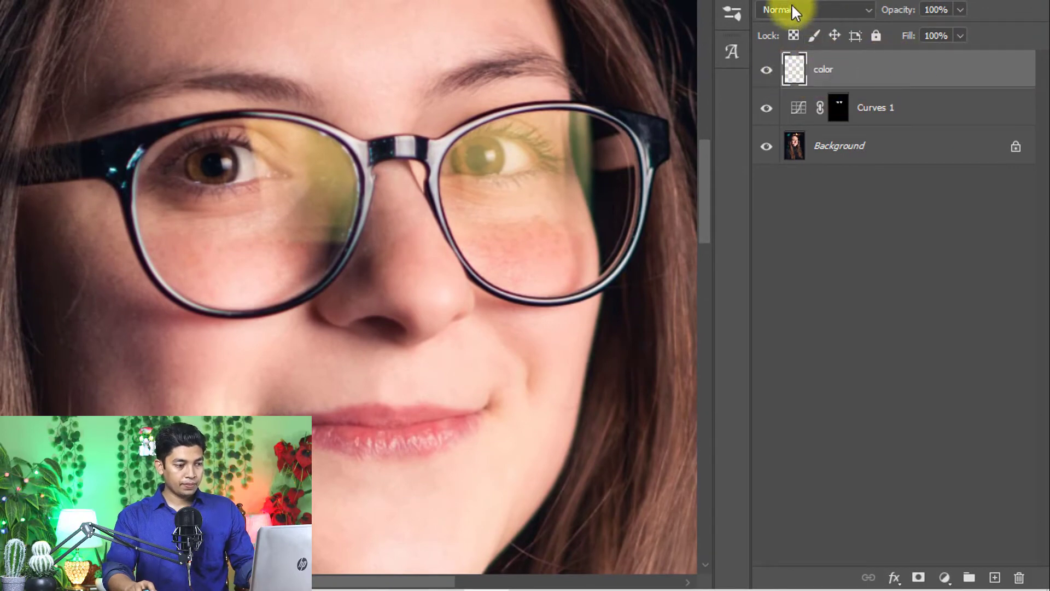
Set the color layer to Color blend mode and lower the brush flow for painting skin tone
click(814, 10)
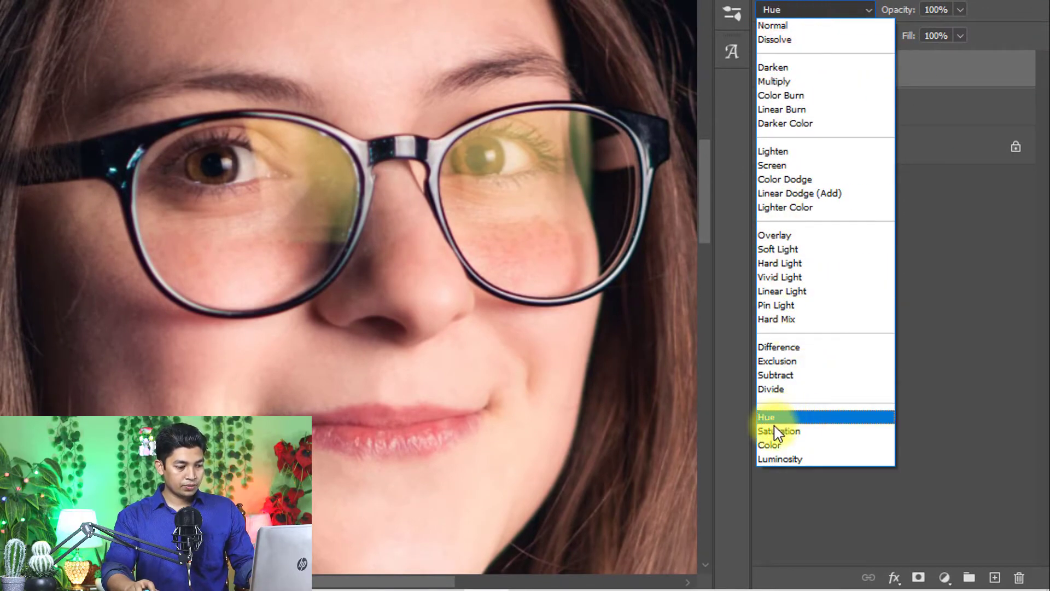
click(770, 445)
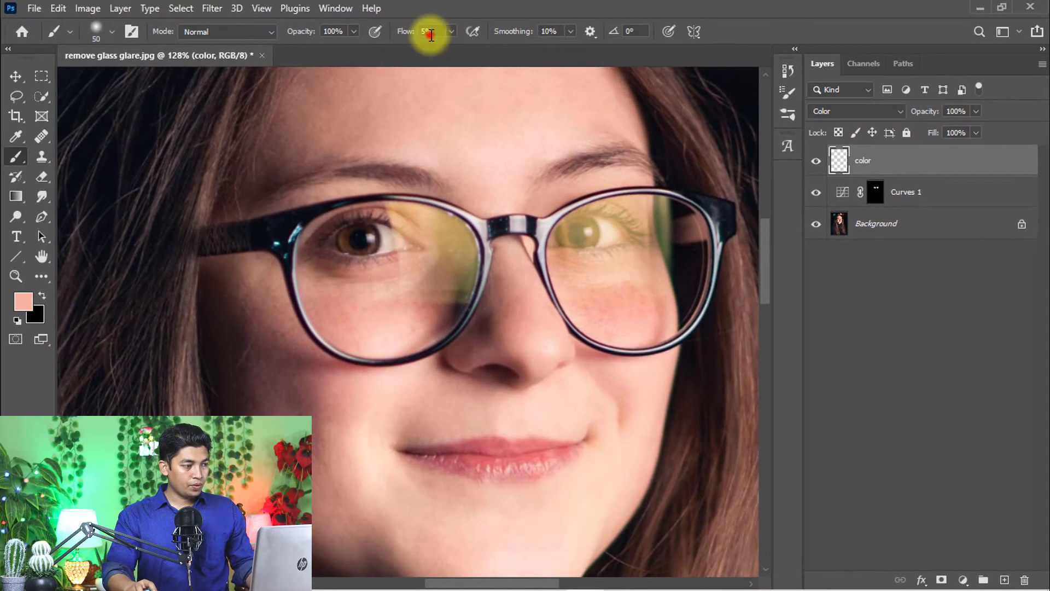
click(427, 32)
text(15)
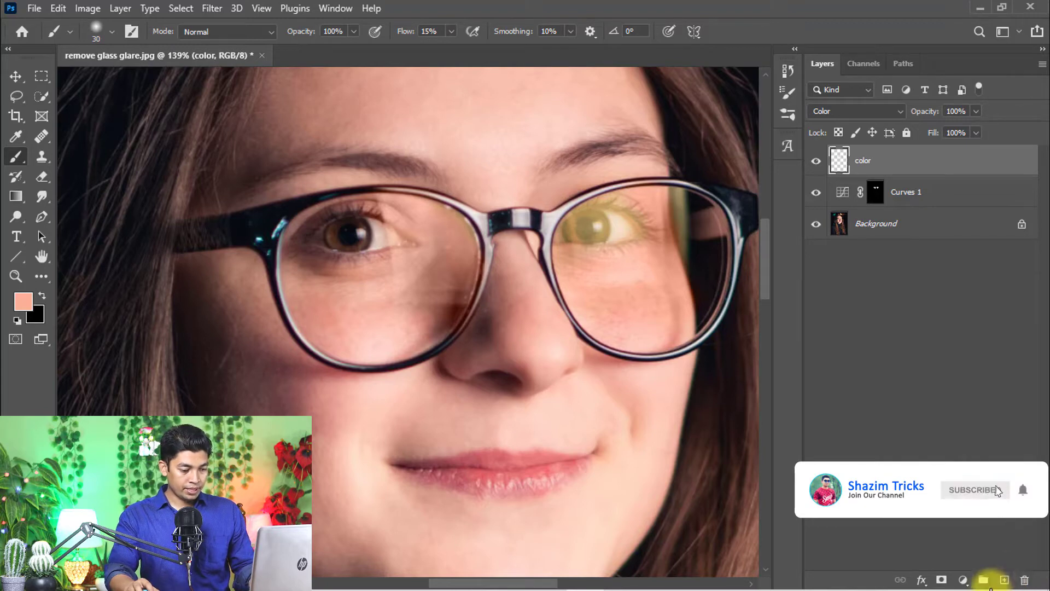
Add a Soft Light dodge & burn layer and brush over the left lens beside the nose to even its tone
click(1004, 580)
text(dodge & burn)
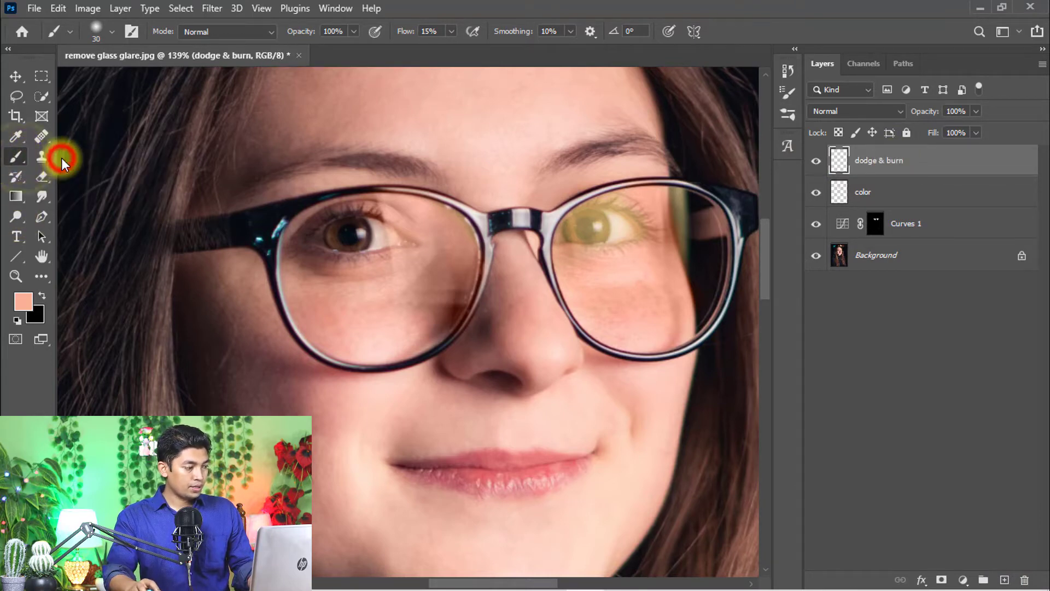
key(d)
text(5)
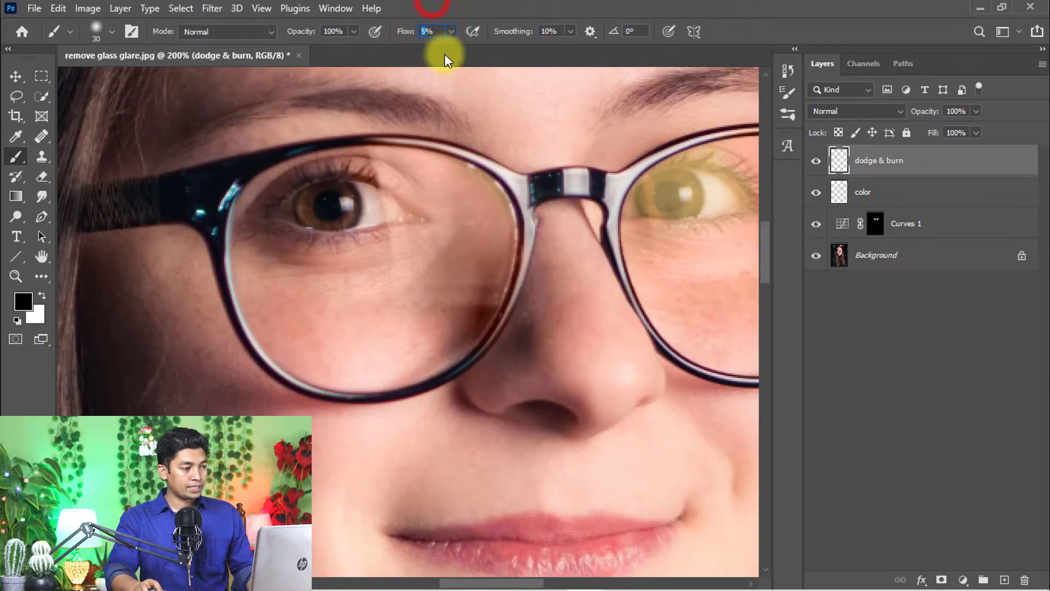
click(855, 111)
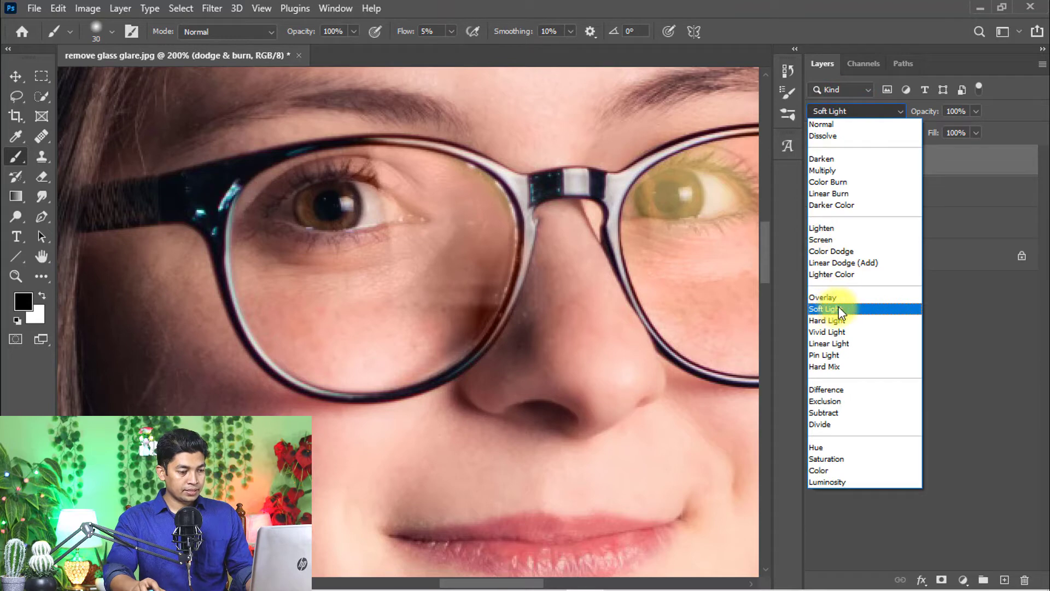
click(828, 308)
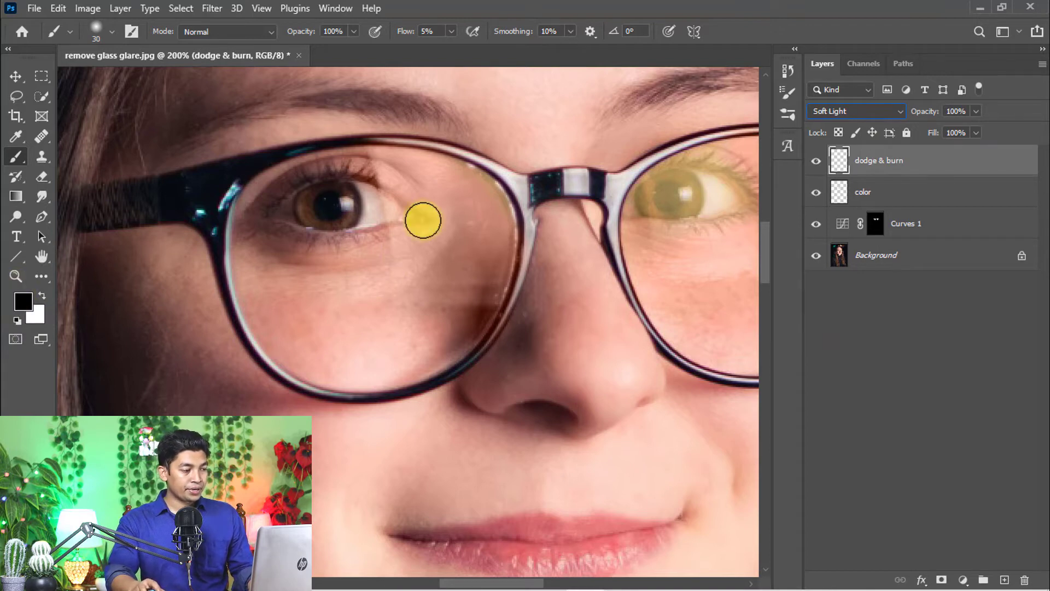
drag(422, 221, 445, 240)
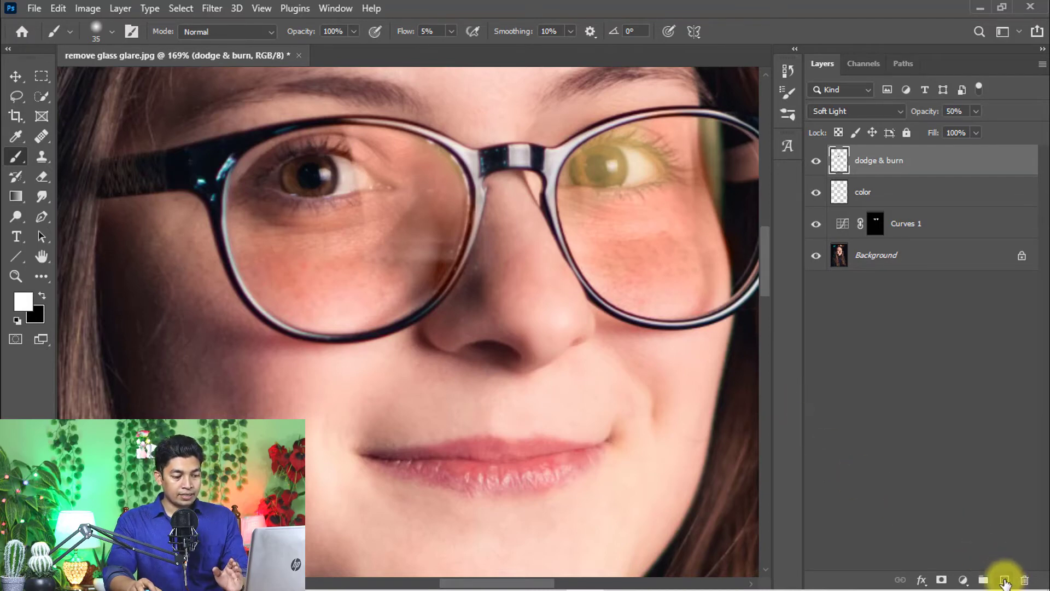
Add a new layer named 'clean' and pick the Clone Stamp tool with flow 5
click(1004, 579)
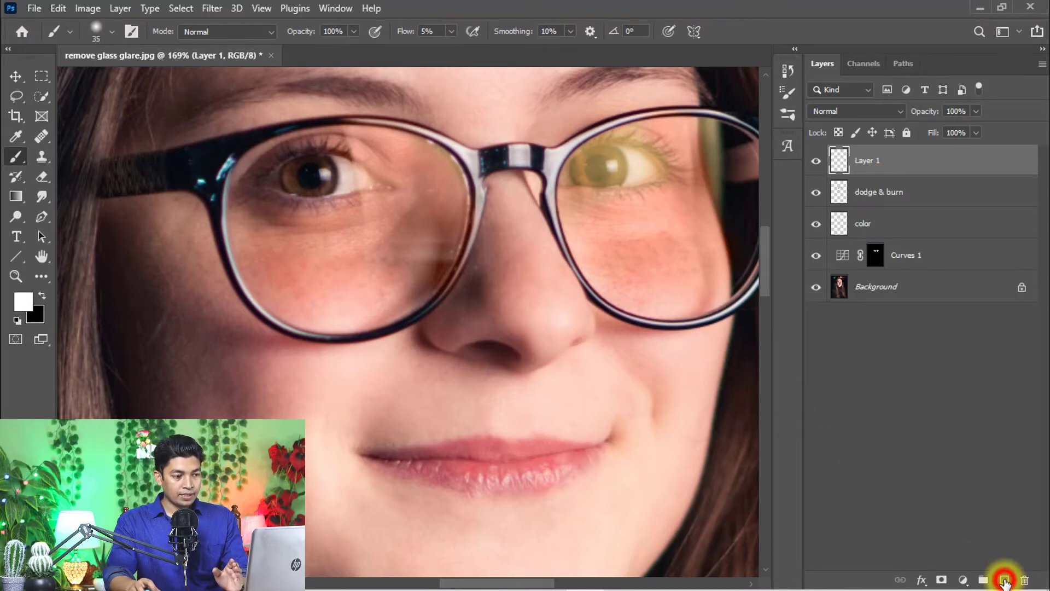
double_click(867, 160)
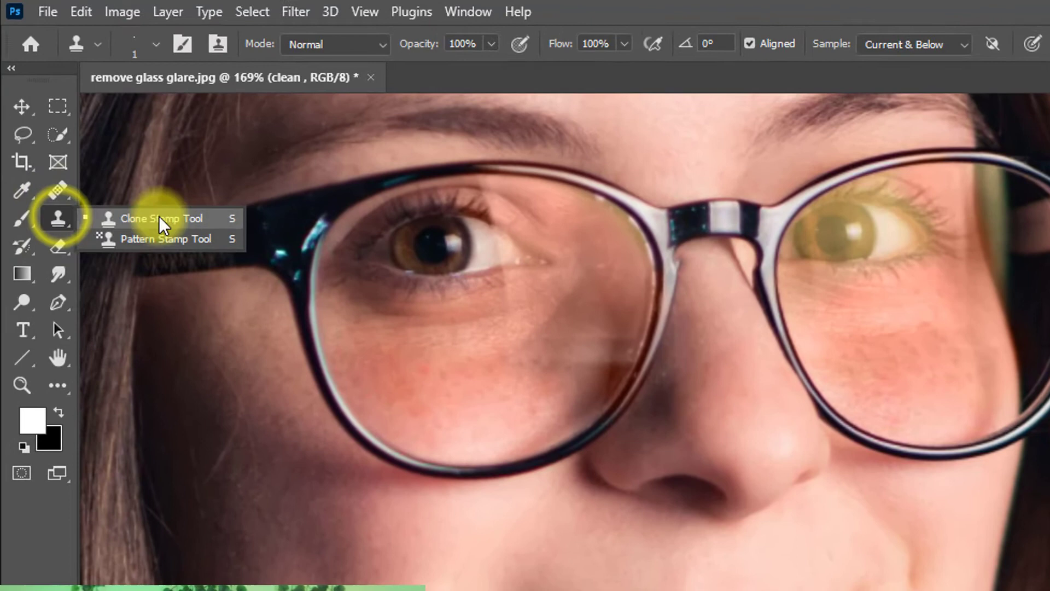
click(162, 218)
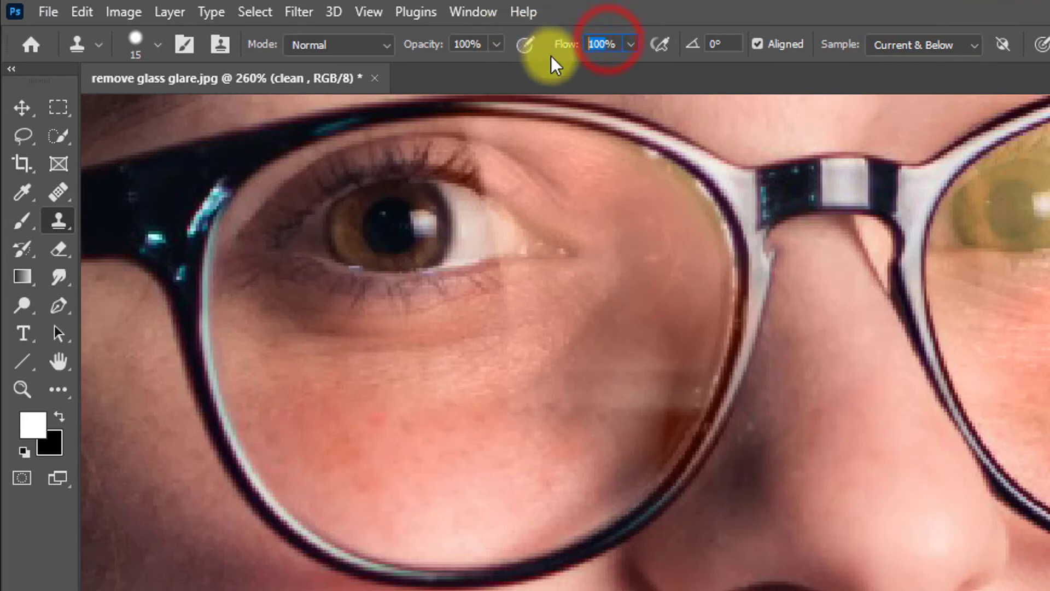
text(5%)
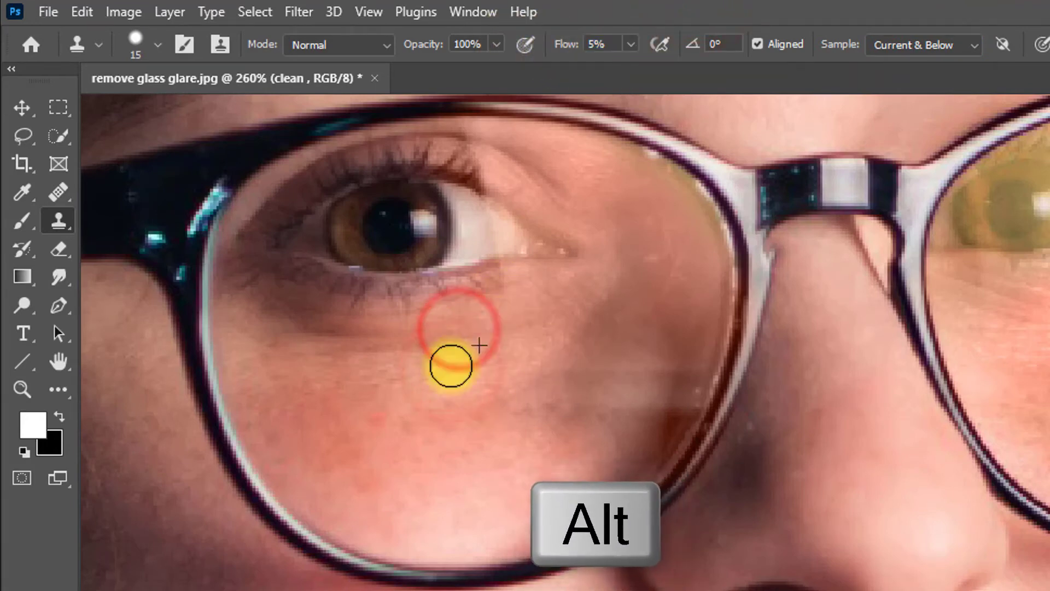
Sample clean skin and clone away the glare streaks on both lenses, raising flow to 25
click(505, 371)
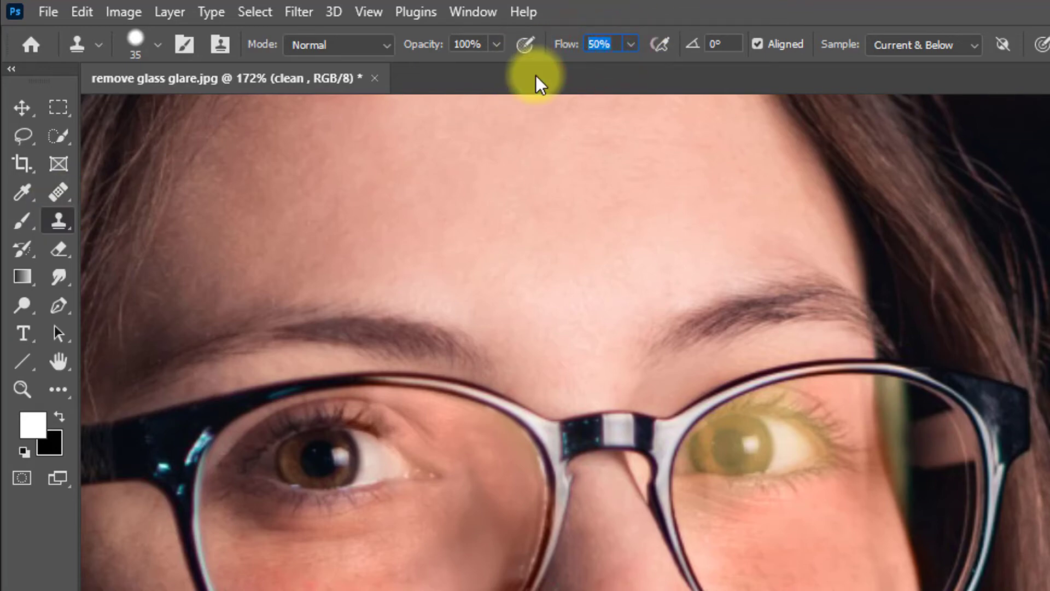
text(25)
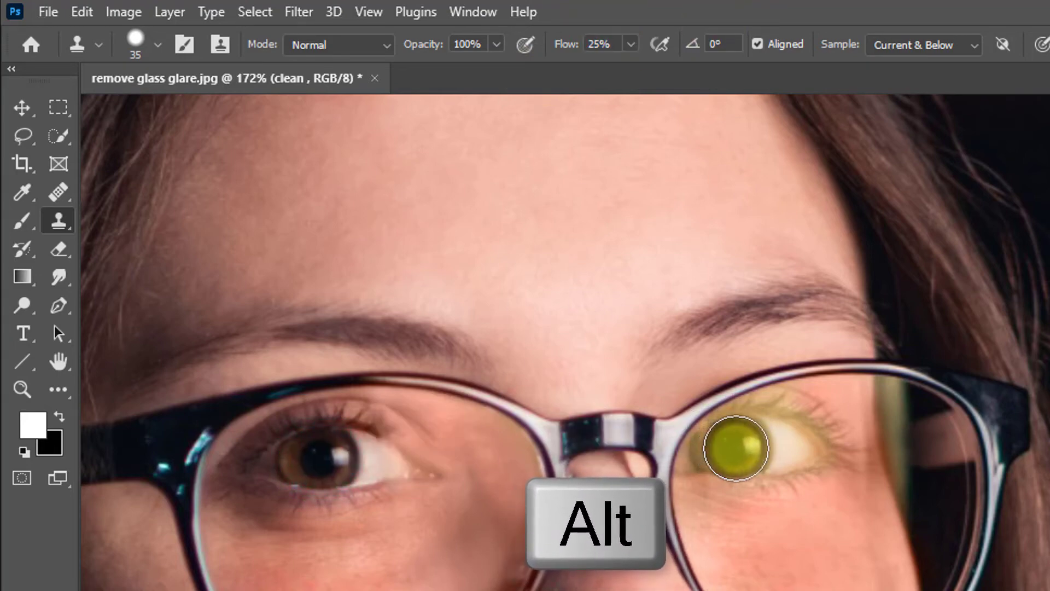
click(734, 447)
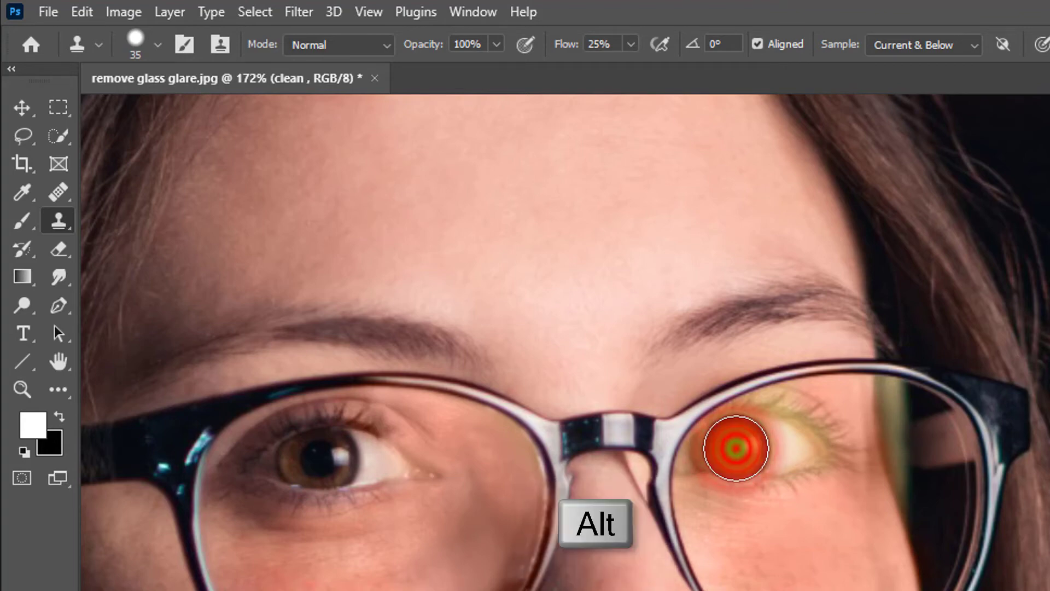
click(735, 447)
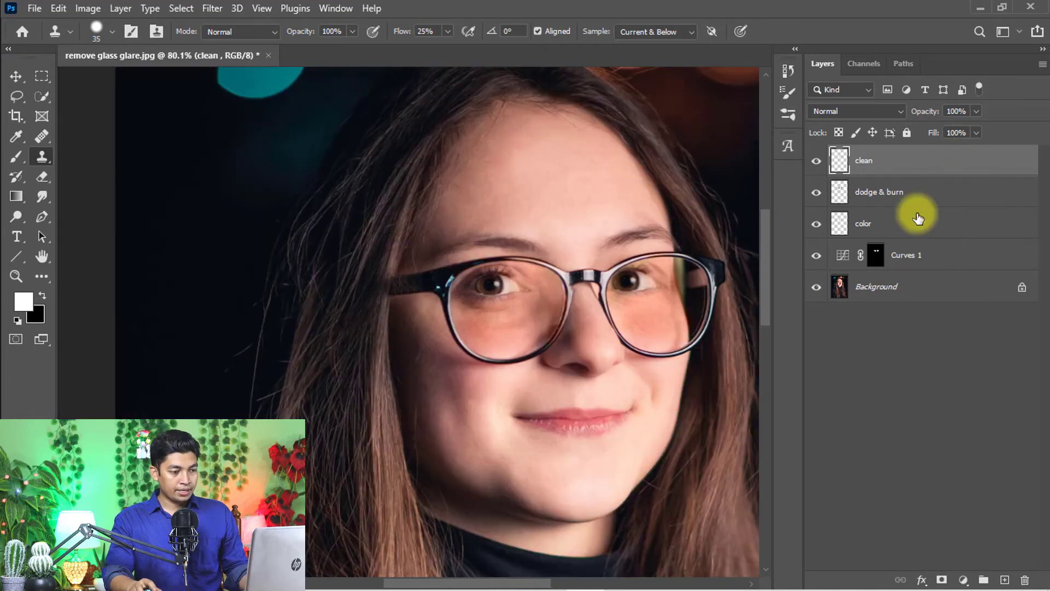
Add a Curves adjustment over the whole portrait and pull the RGB midtones slightly darker
click(964, 579)
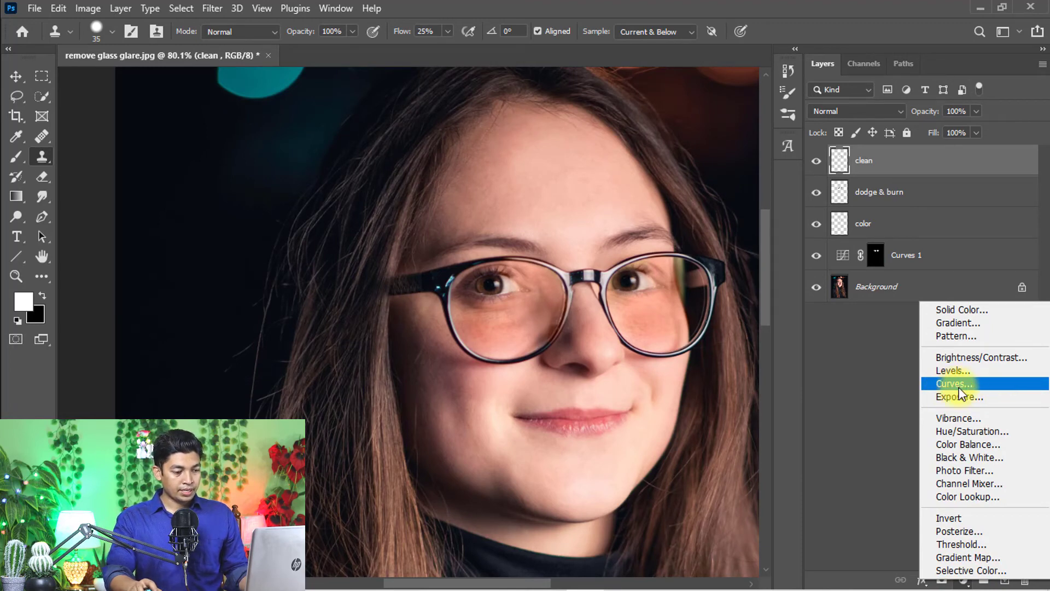
click(951, 382)
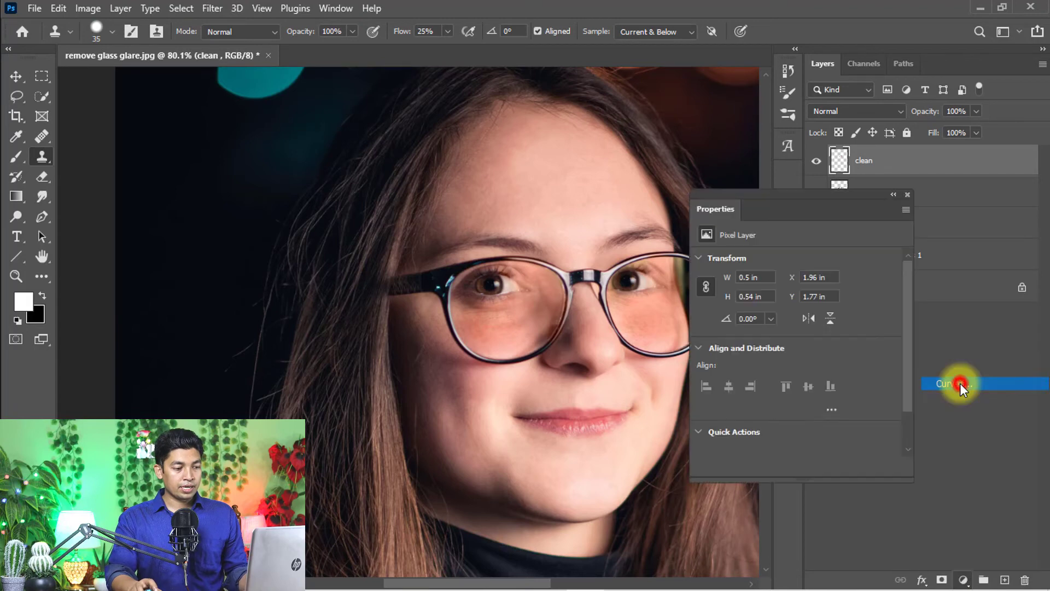
click(958, 383)
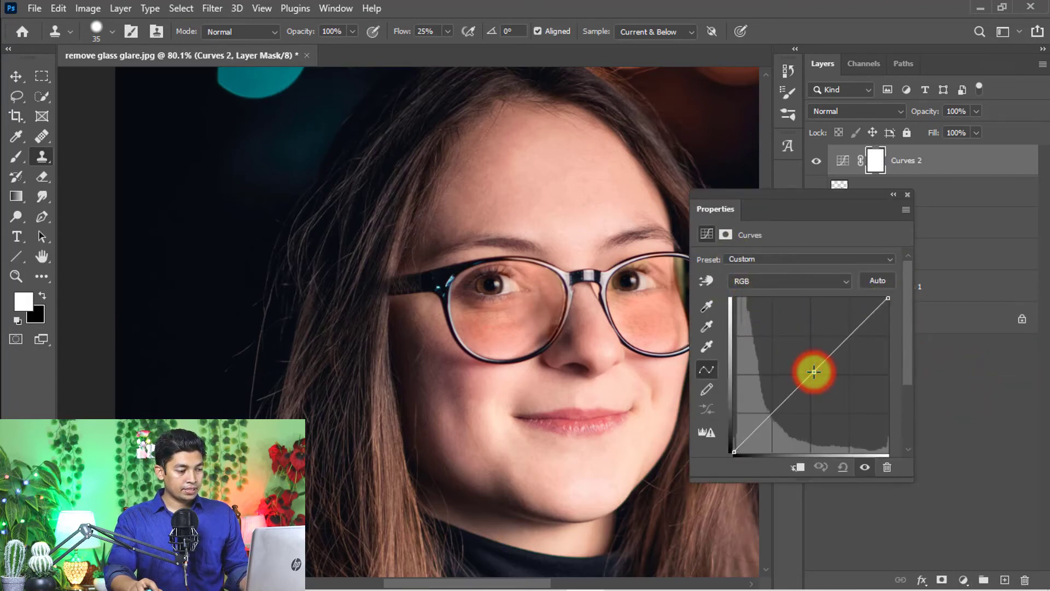
drag(813, 372, 814, 375)
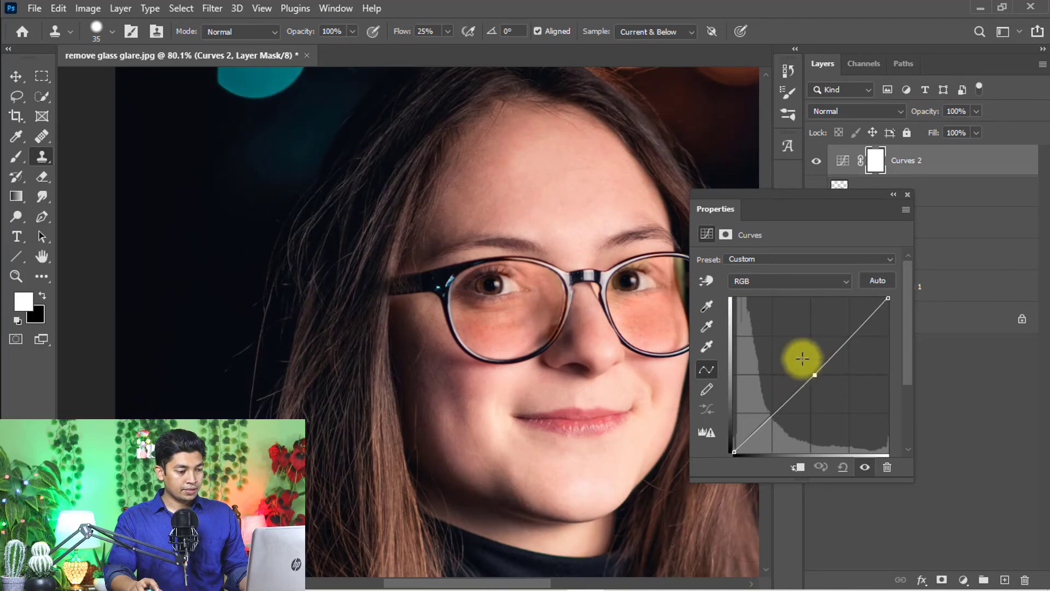
Fine-tune the red, green and blue channel midtones of the curves layer
click(788, 281)
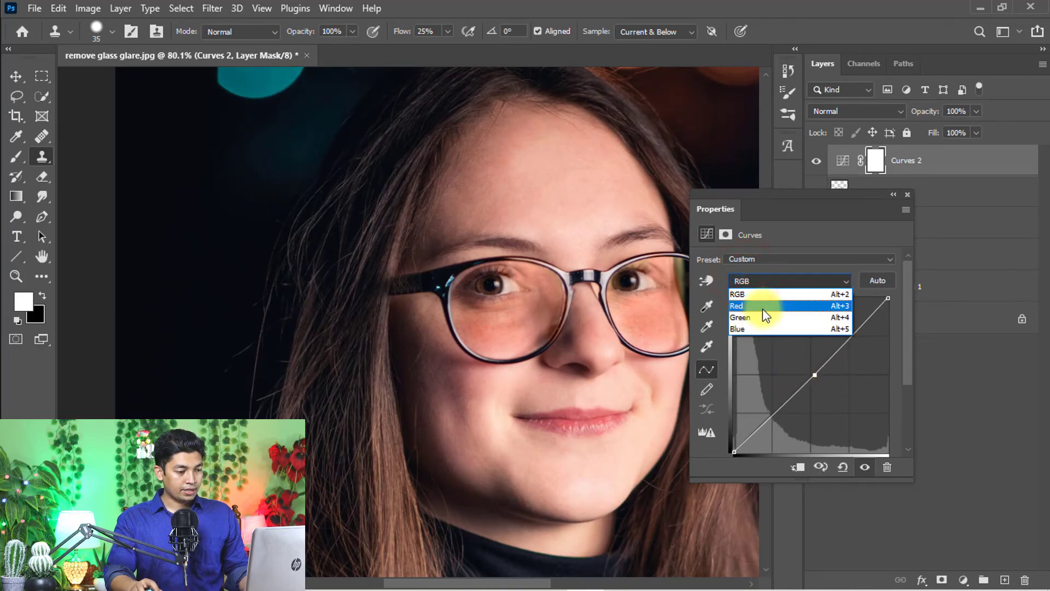
click(736, 305)
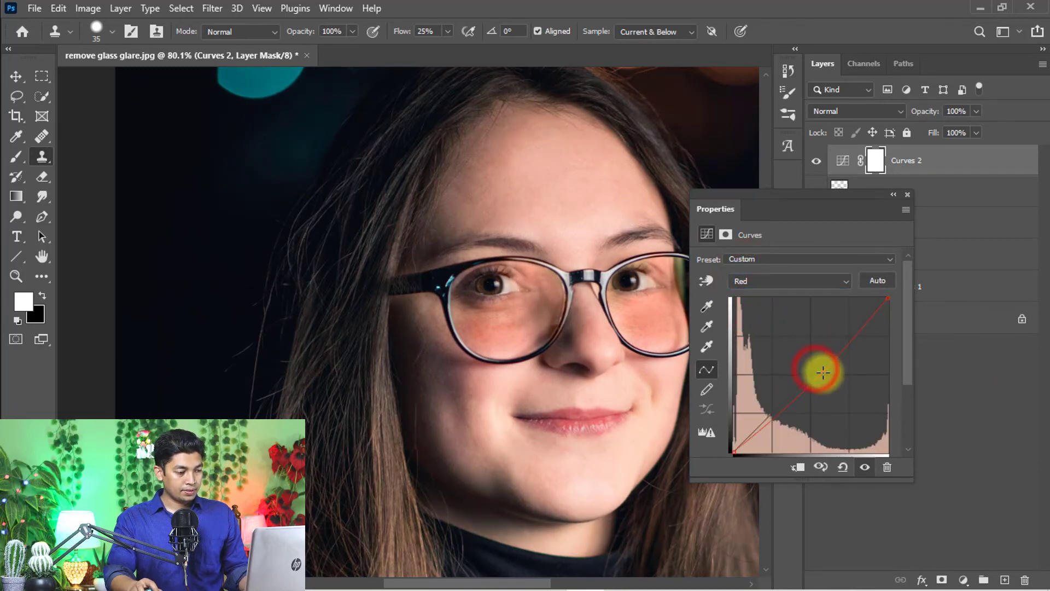
drag(822, 373, 817, 366)
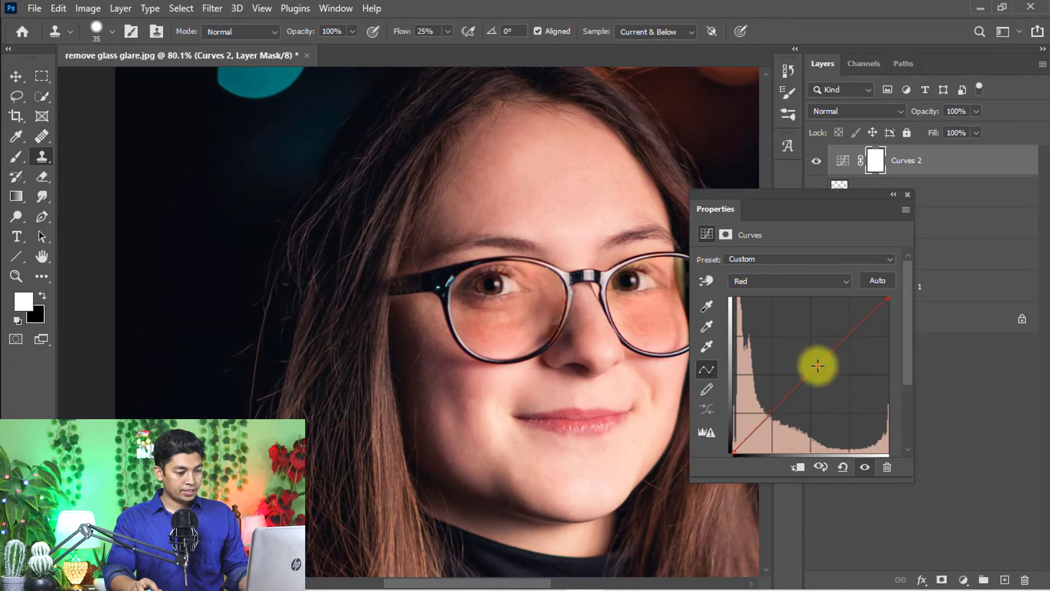
click(788, 281)
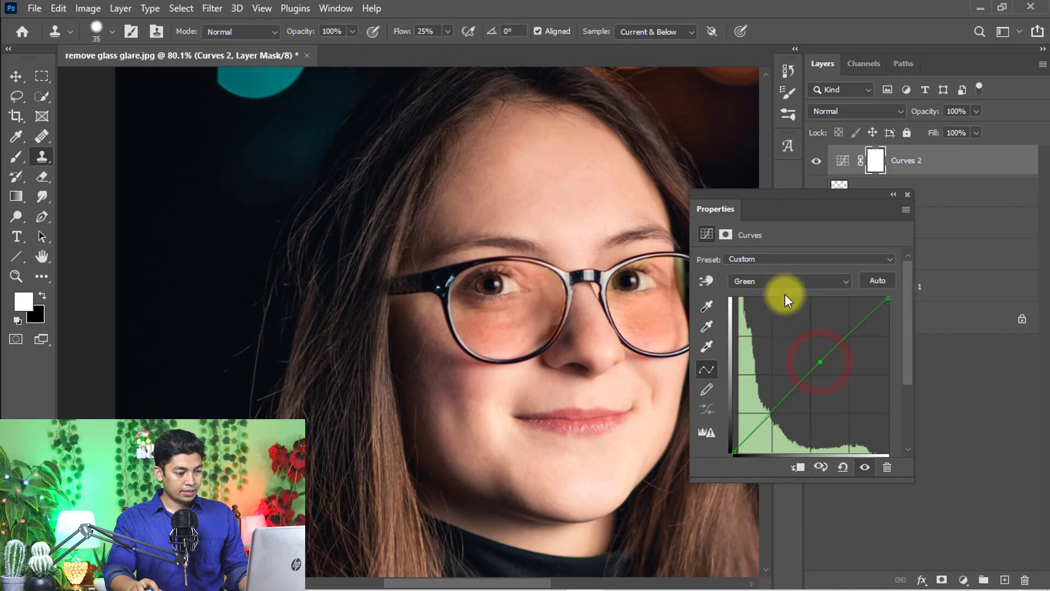
click(788, 281)
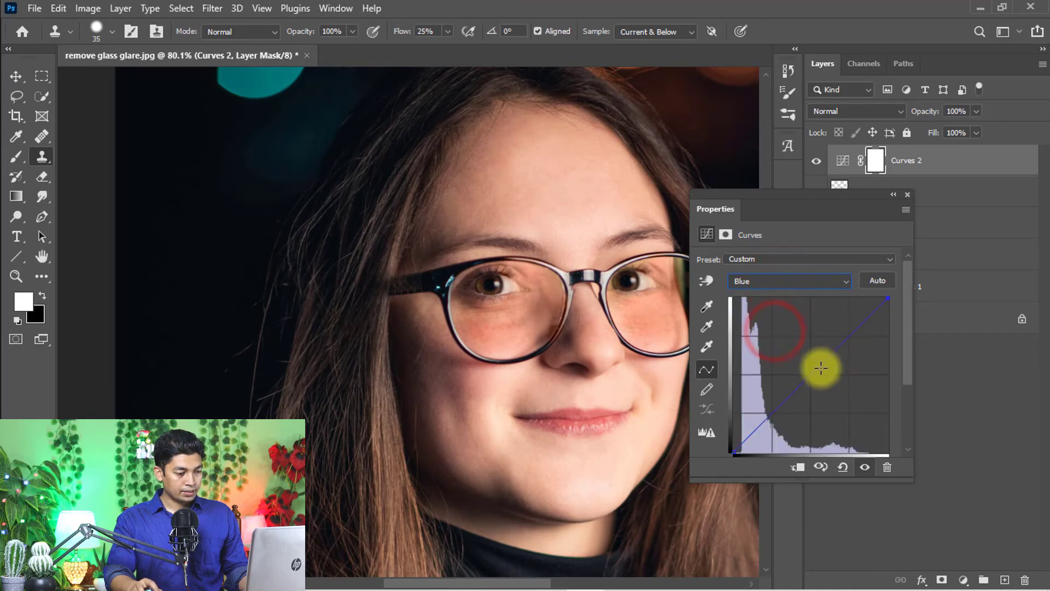
drag(820, 367, 817, 362)
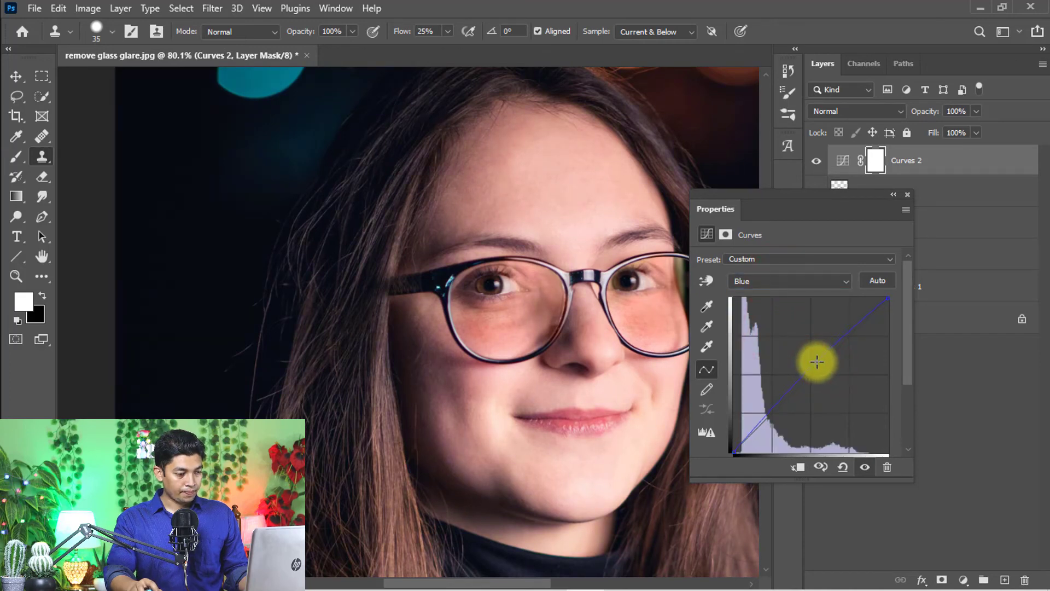